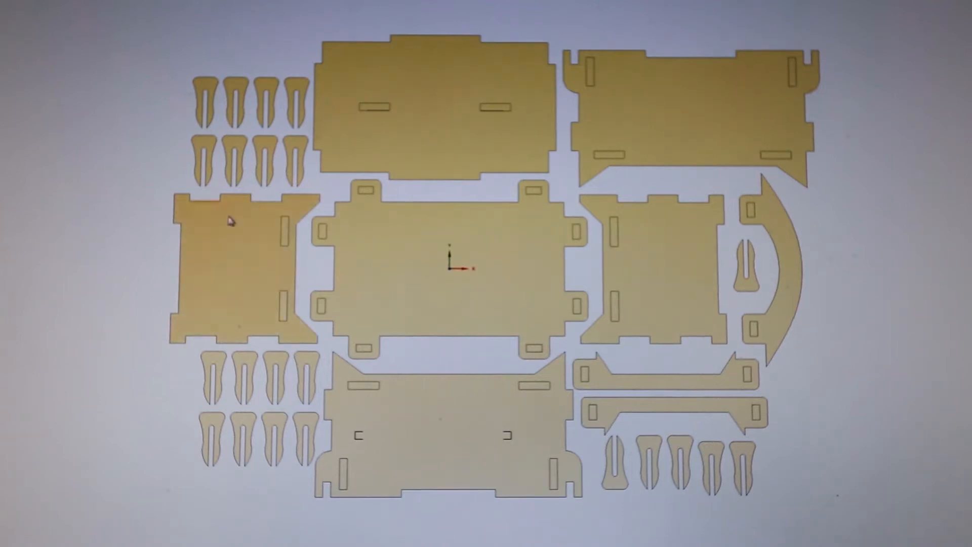
pyautogui.click(449, 267)
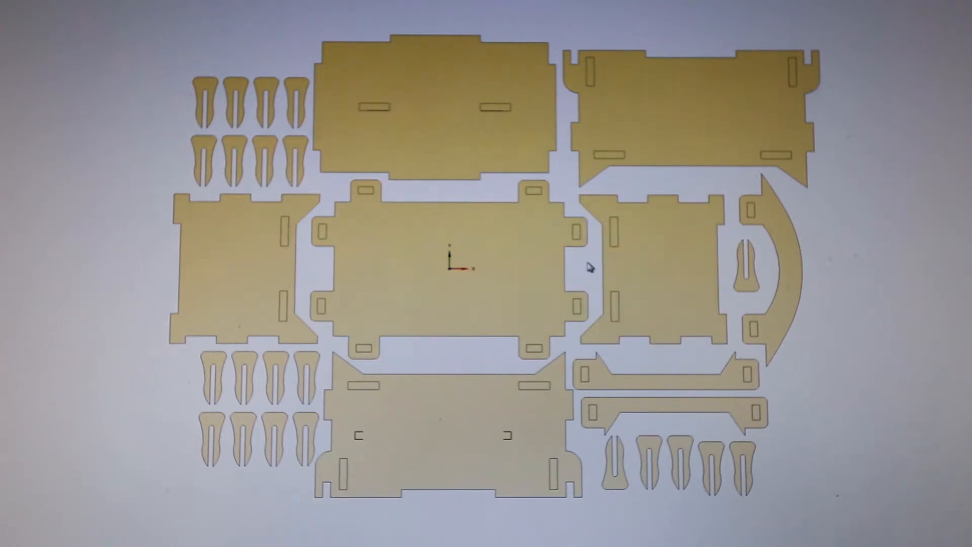
pyautogui.moveTo(579, 275)
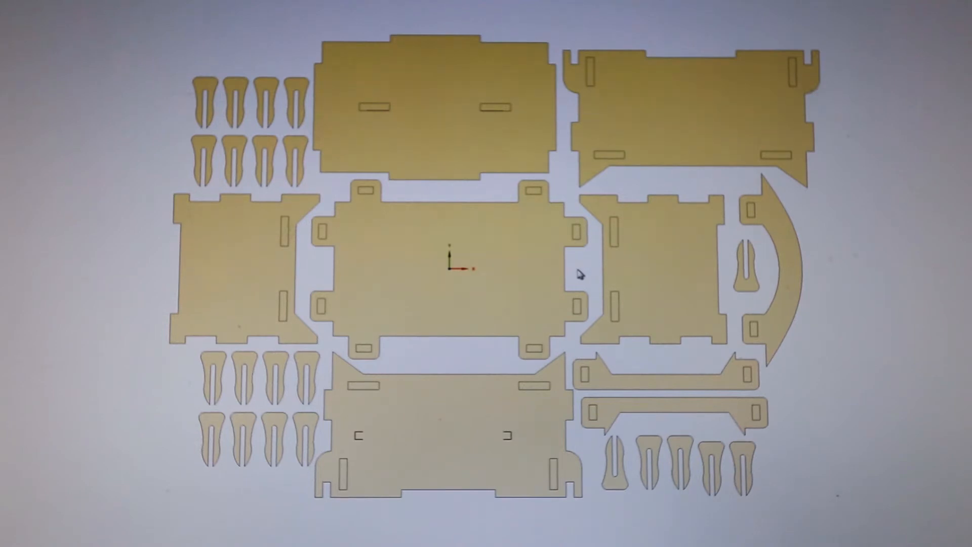
pyautogui.moveTo(142, 284)
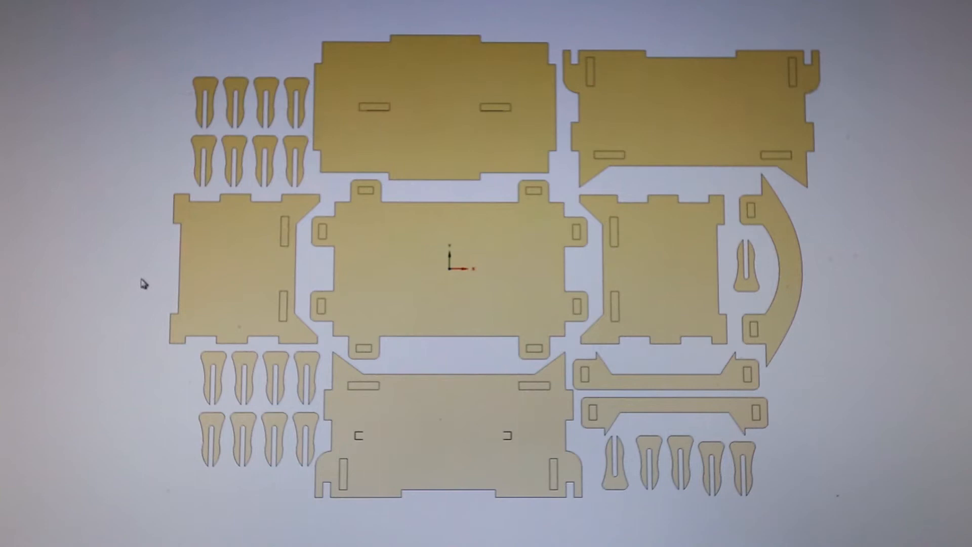